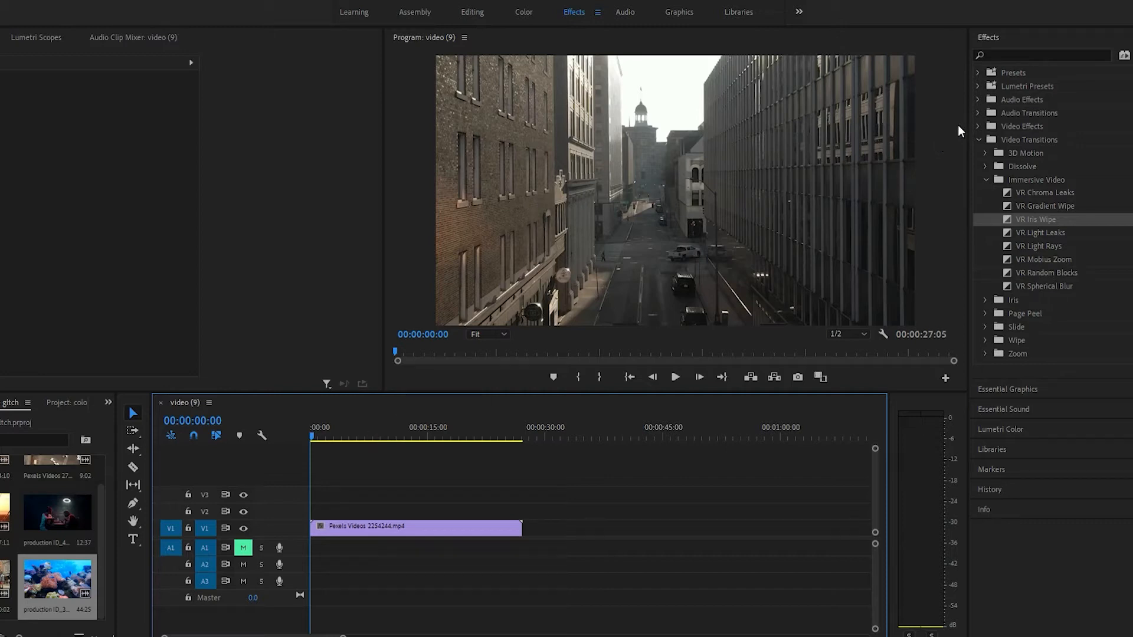
pyautogui.moveTo(1014, 121)
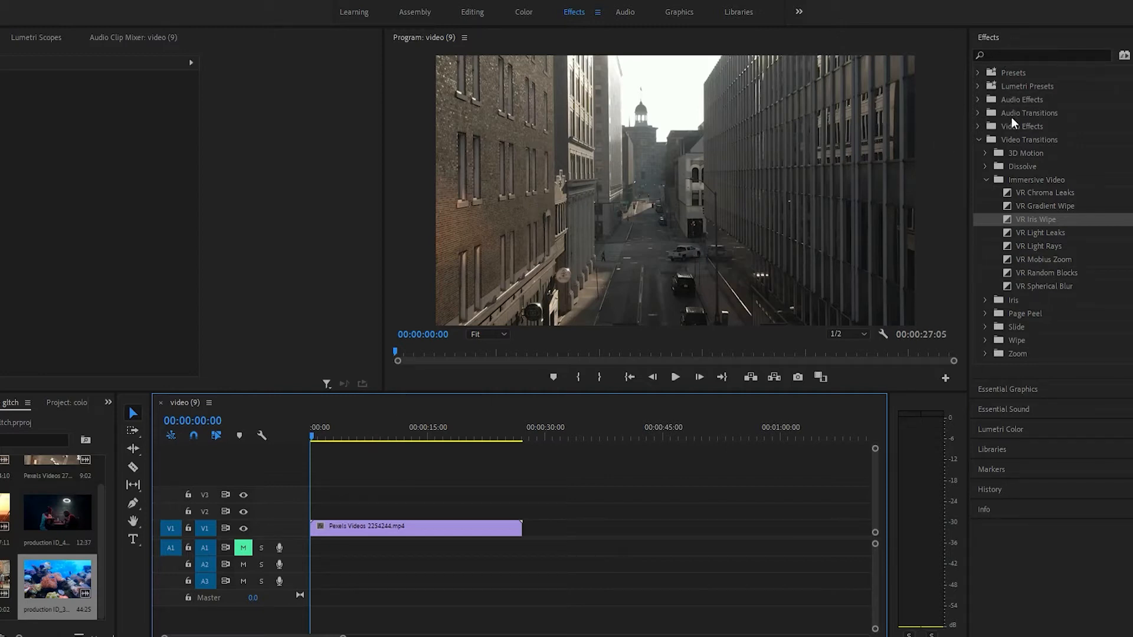
pyautogui.moveTo(971, 150)
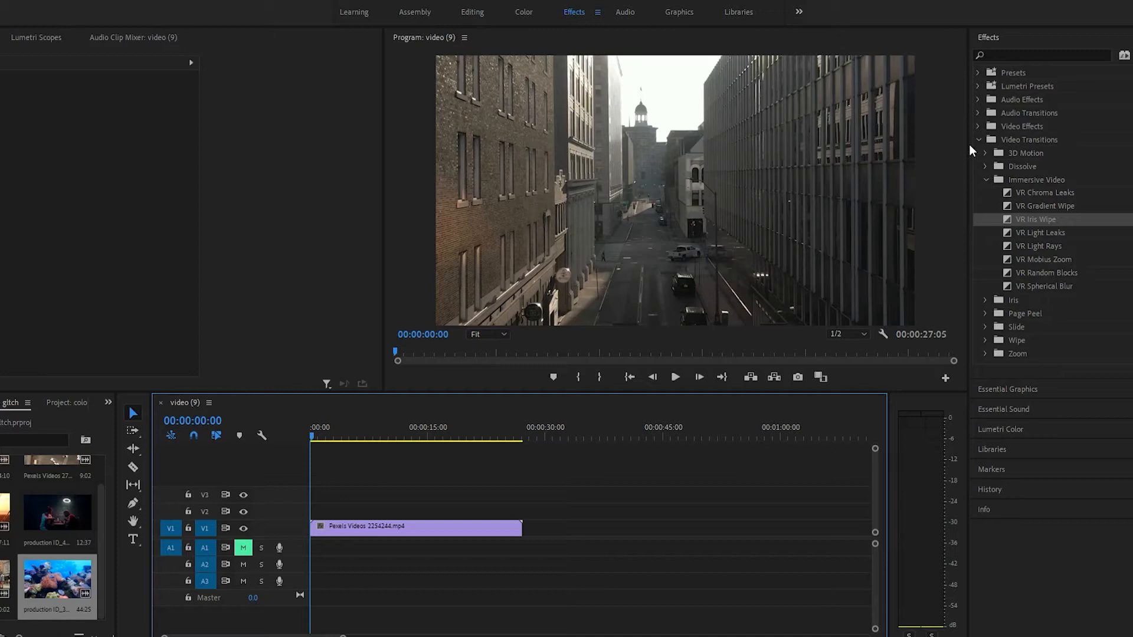
pyautogui.moveTo(1055, 216)
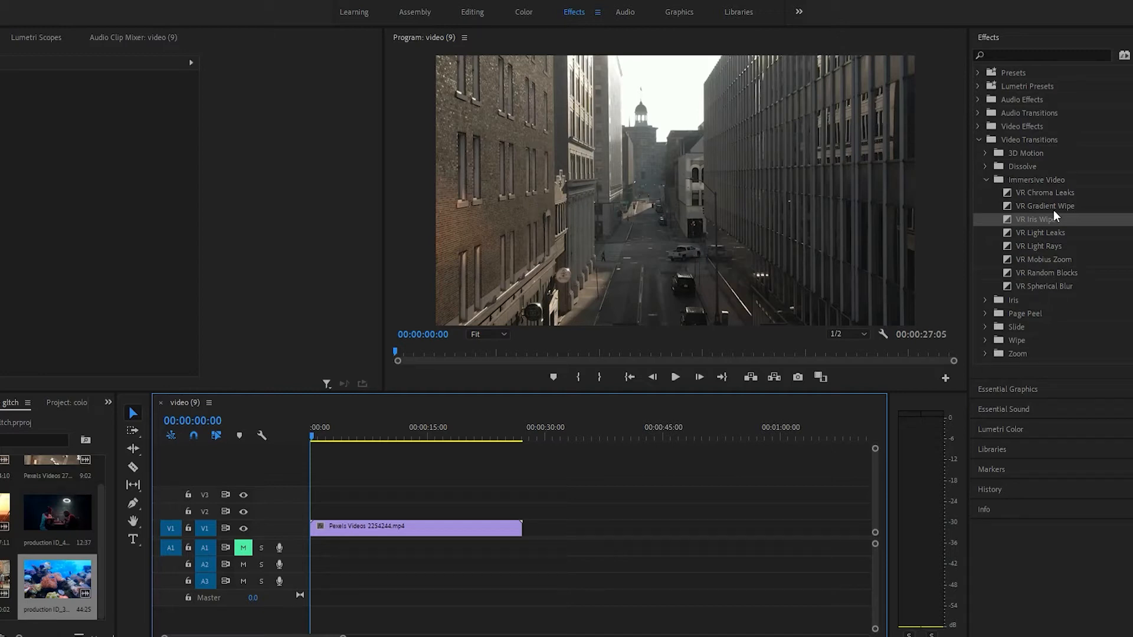
pyautogui.moveTo(1078, 212)
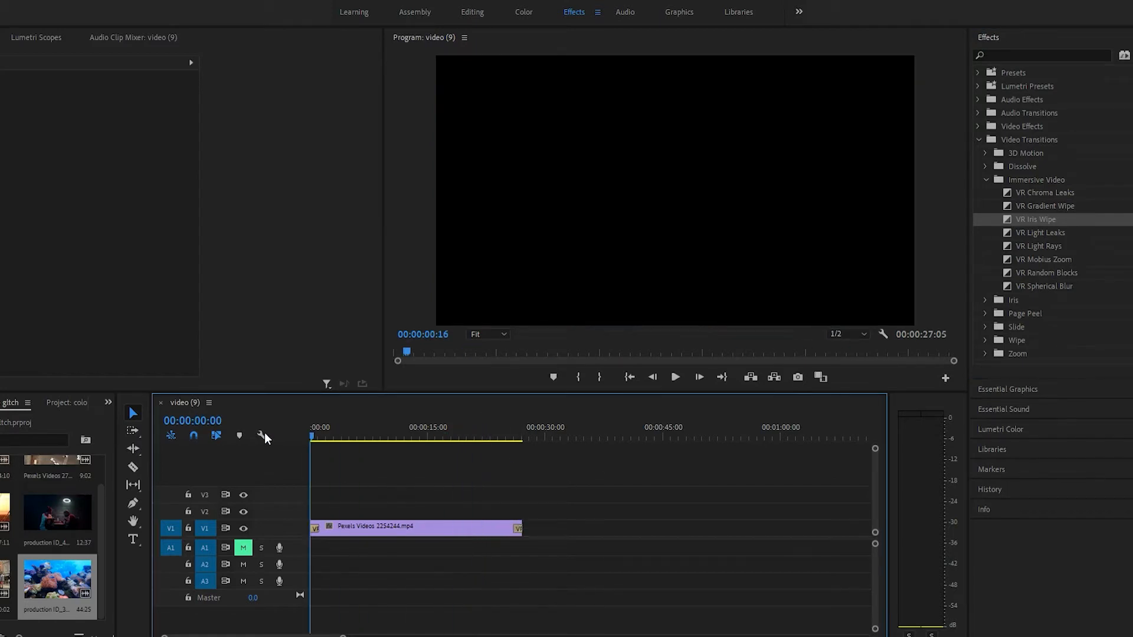
# - Play back the opening VR Iris Wipe over the street scene, then stop playback
pyautogui.click(674, 377)
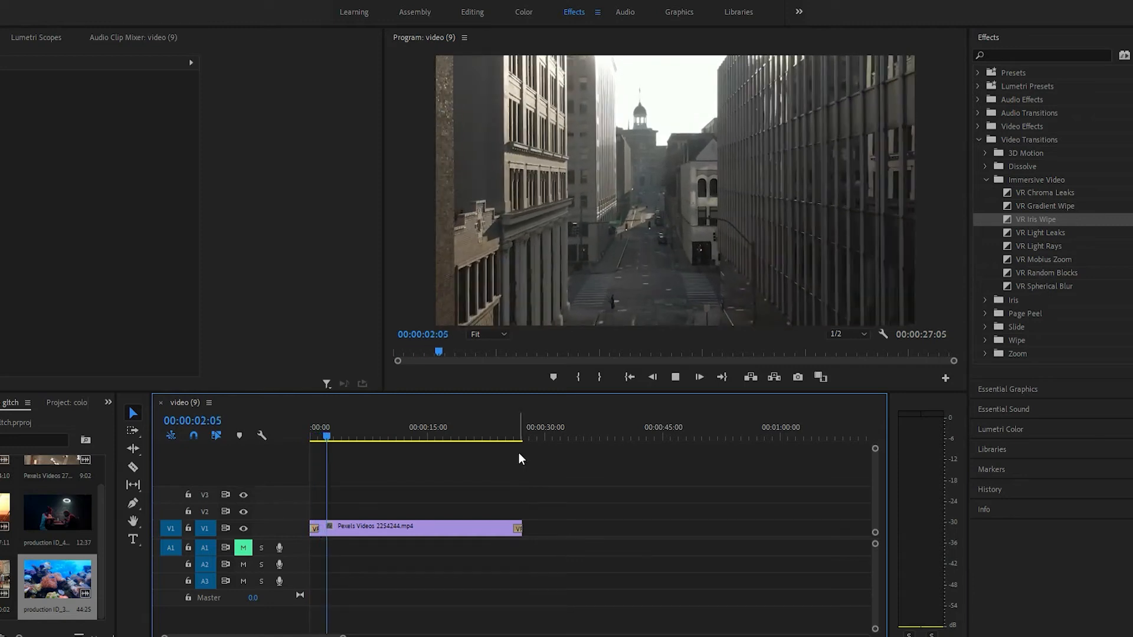
pyautogui.click(494, 437)
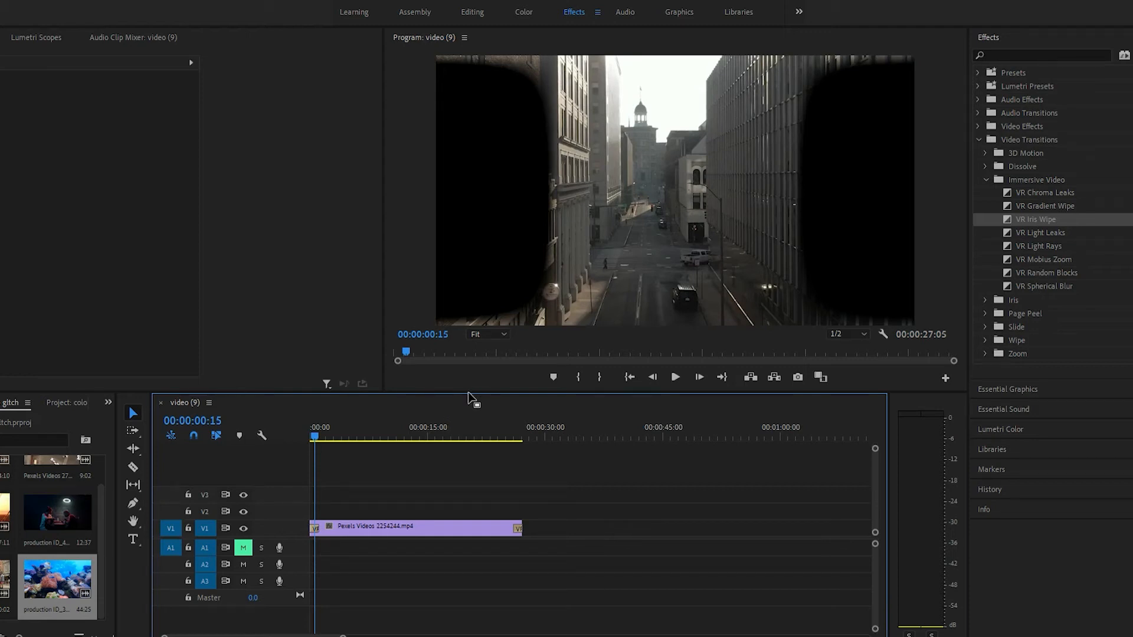
pyautogui.moveTo(485, 391)
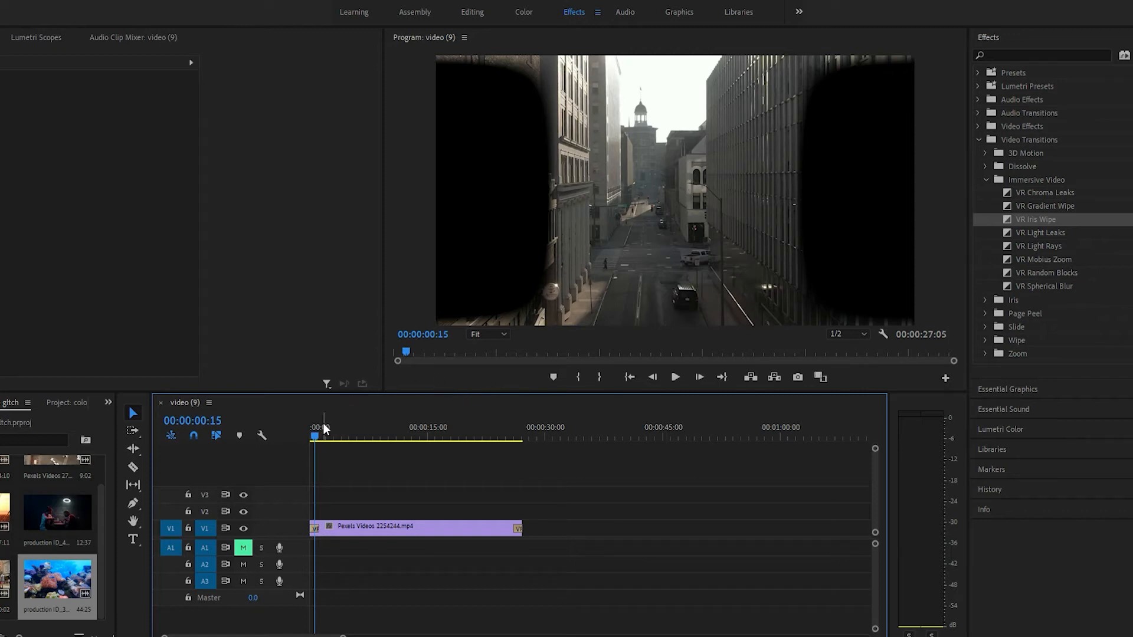
# - Park the playhead around 00:00:00:15 to view the iris wipe mid-transition
pyautogui.click(310, 427)
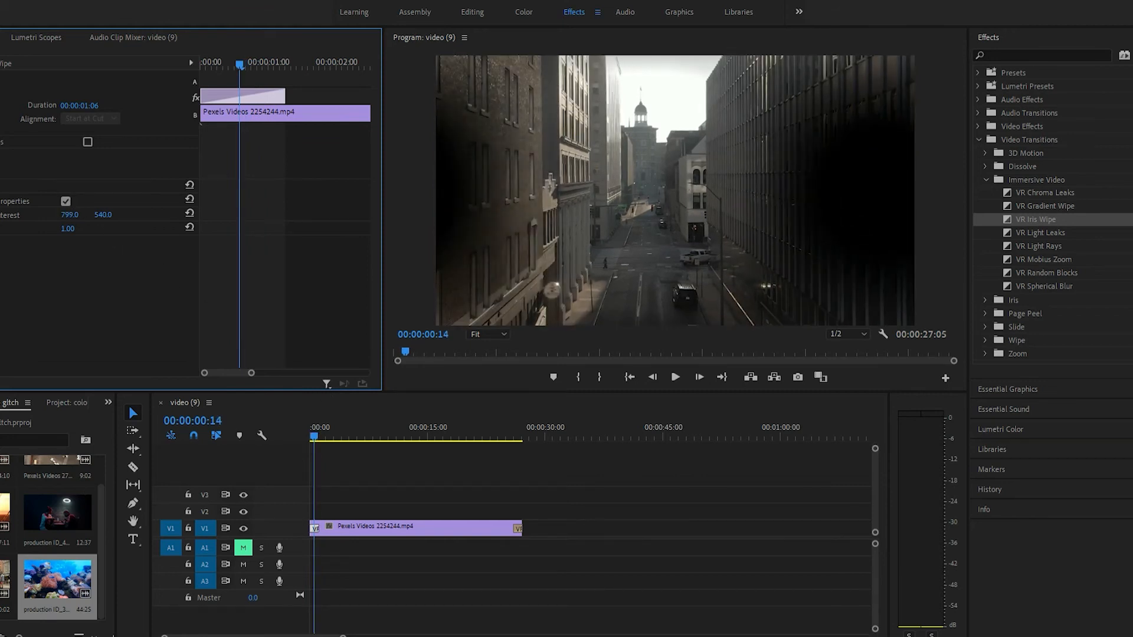
# - Disable Auto VR Properties, set Center of Interest to 1274, 720, and replay the opening
pyautogui.click(70, 214)
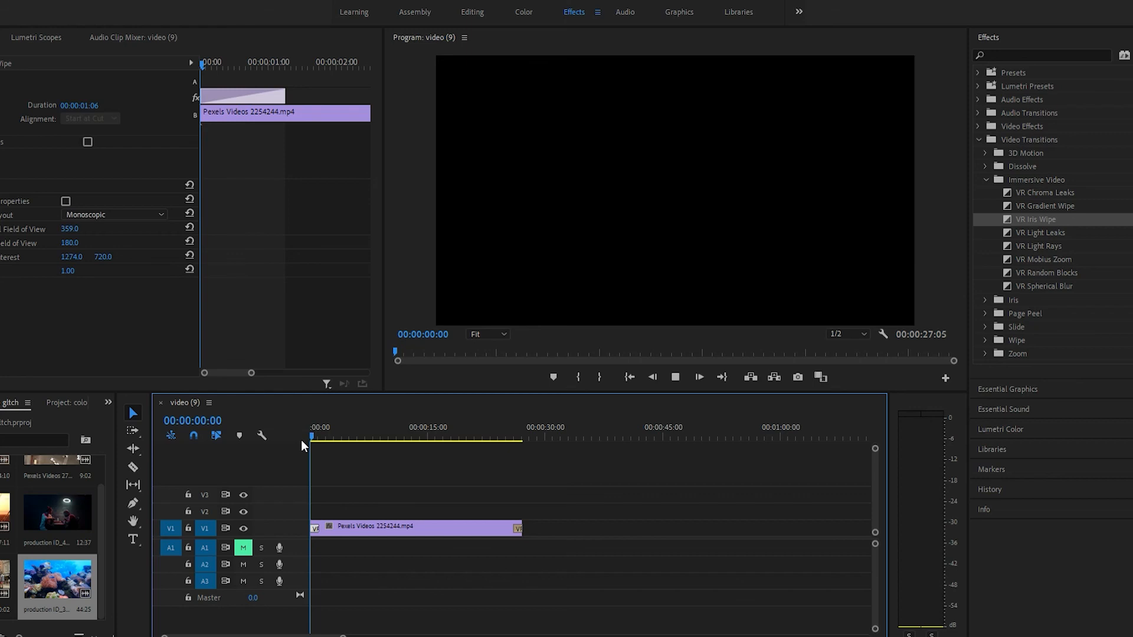
pyautogui.click(323, 436)
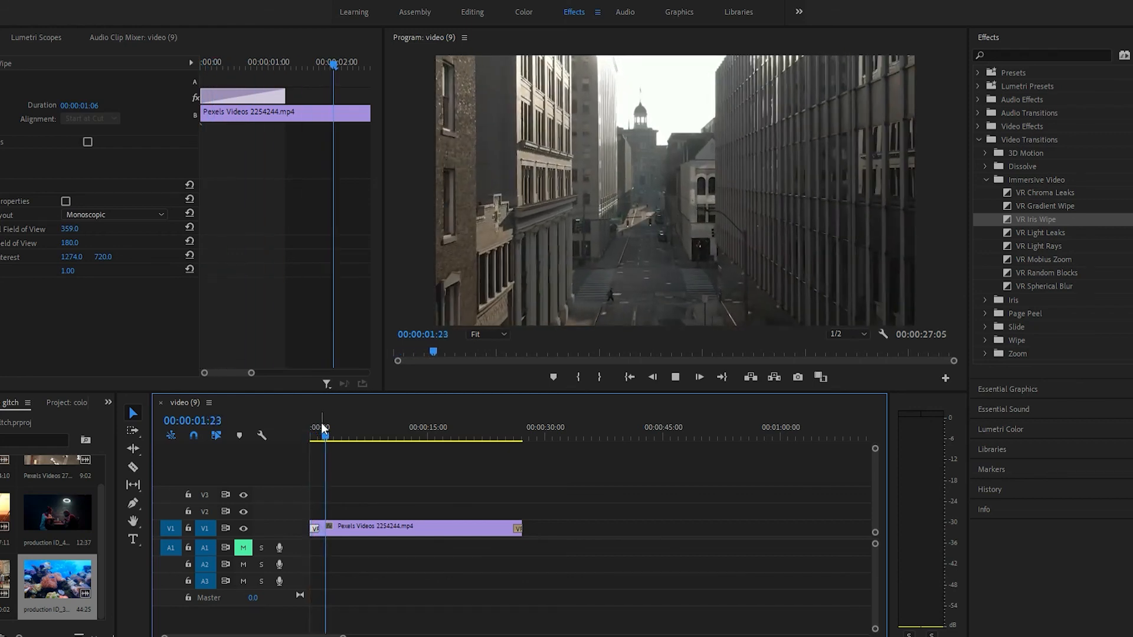